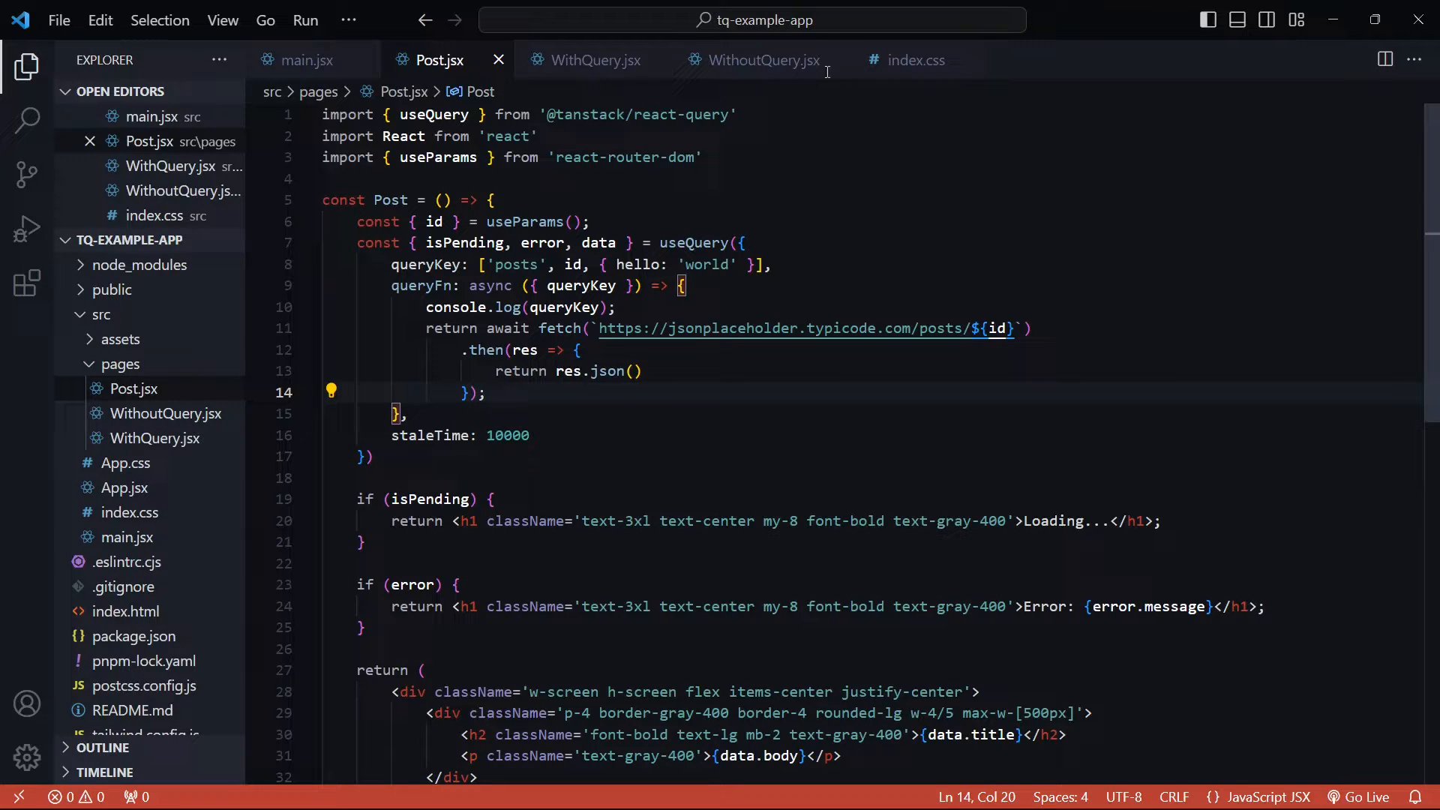
# Add a second useQuery in WithQuery.jsx with queryKey ['users'] and queryFn getUsers.
pyautogui.click(590, 60)
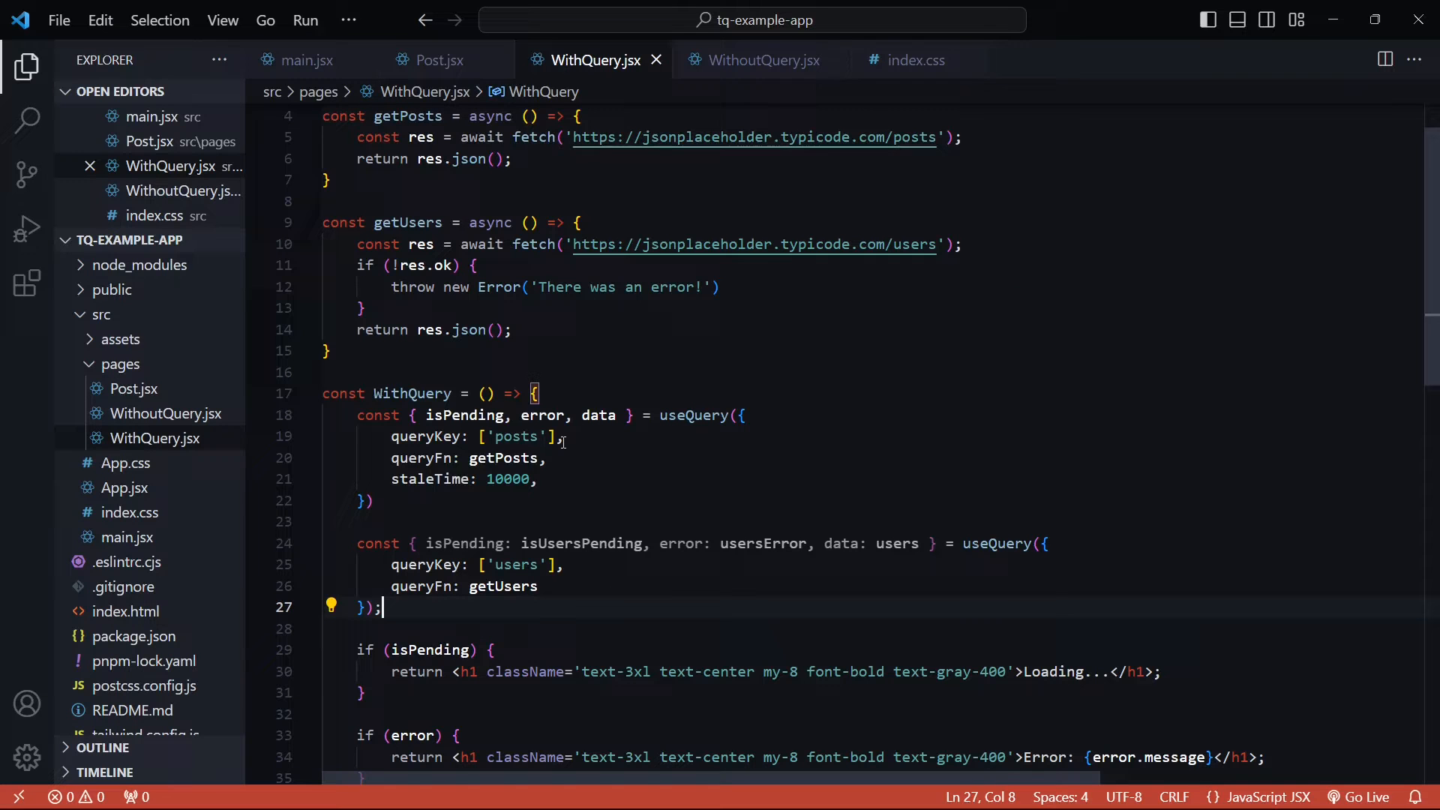
pyautogui.moveTo(597, 512)
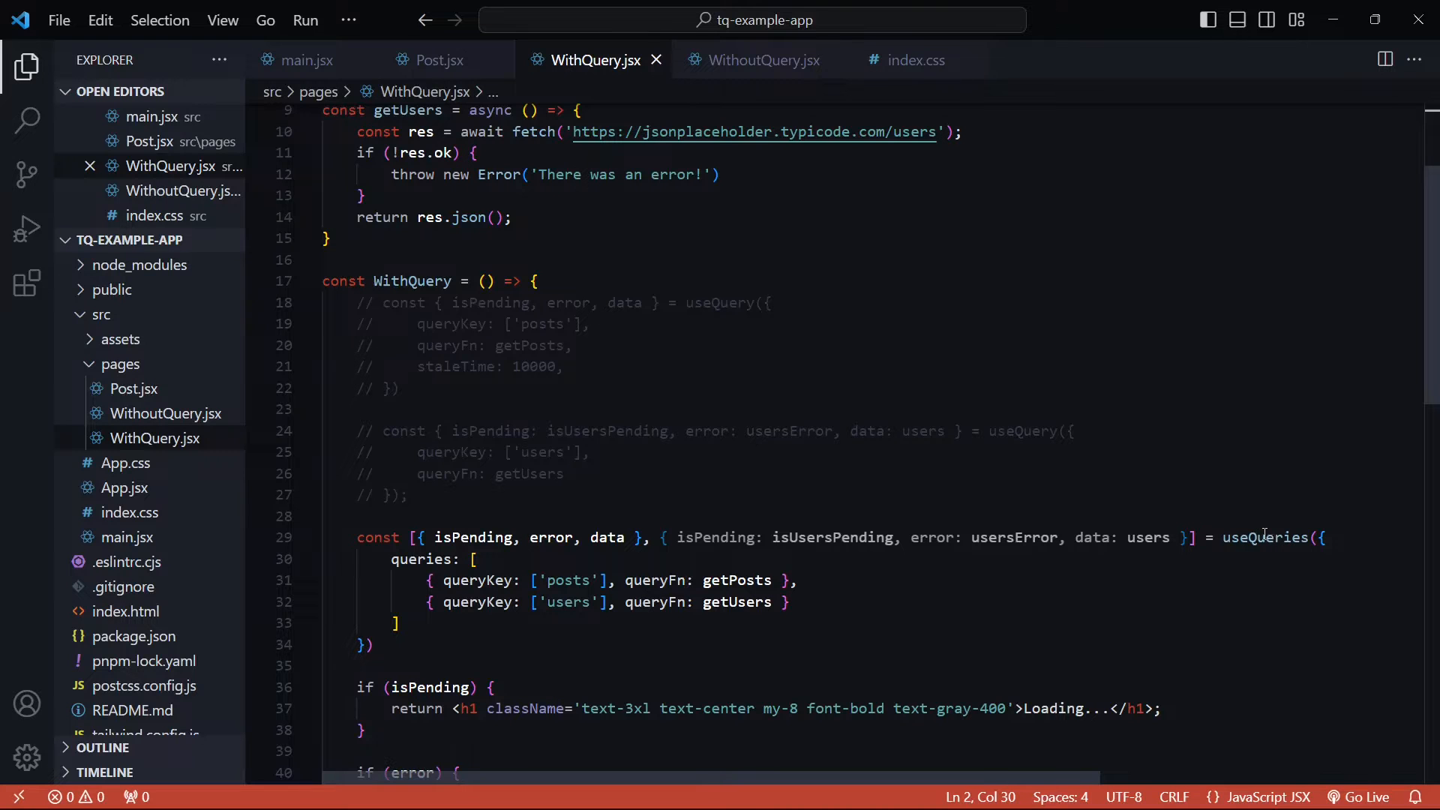
# Replace both useQuery hooks with one useQueries call returning posts and users results.
pyautogui.doubleClick(1263, 537)
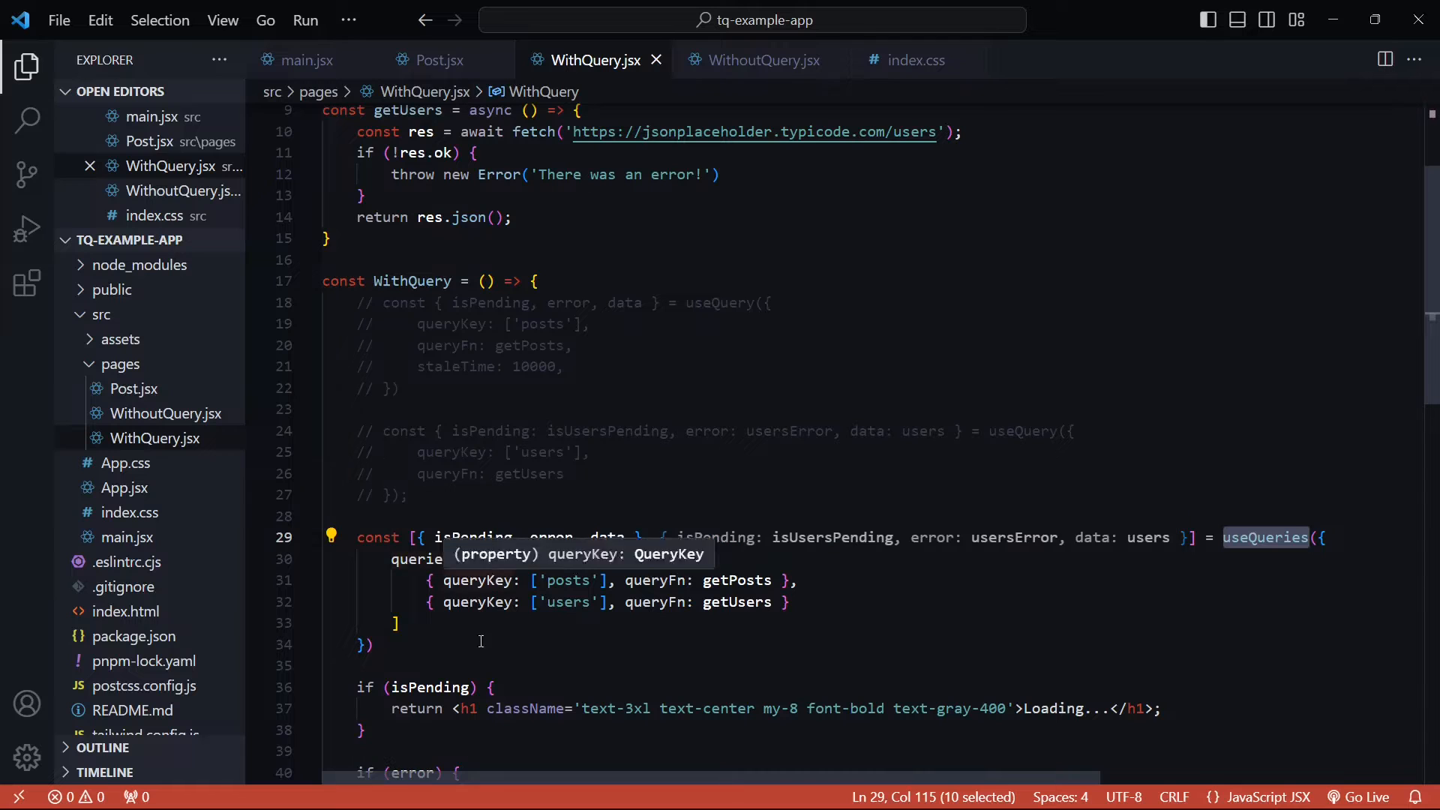
pyautogui.moveTo(595, 601)
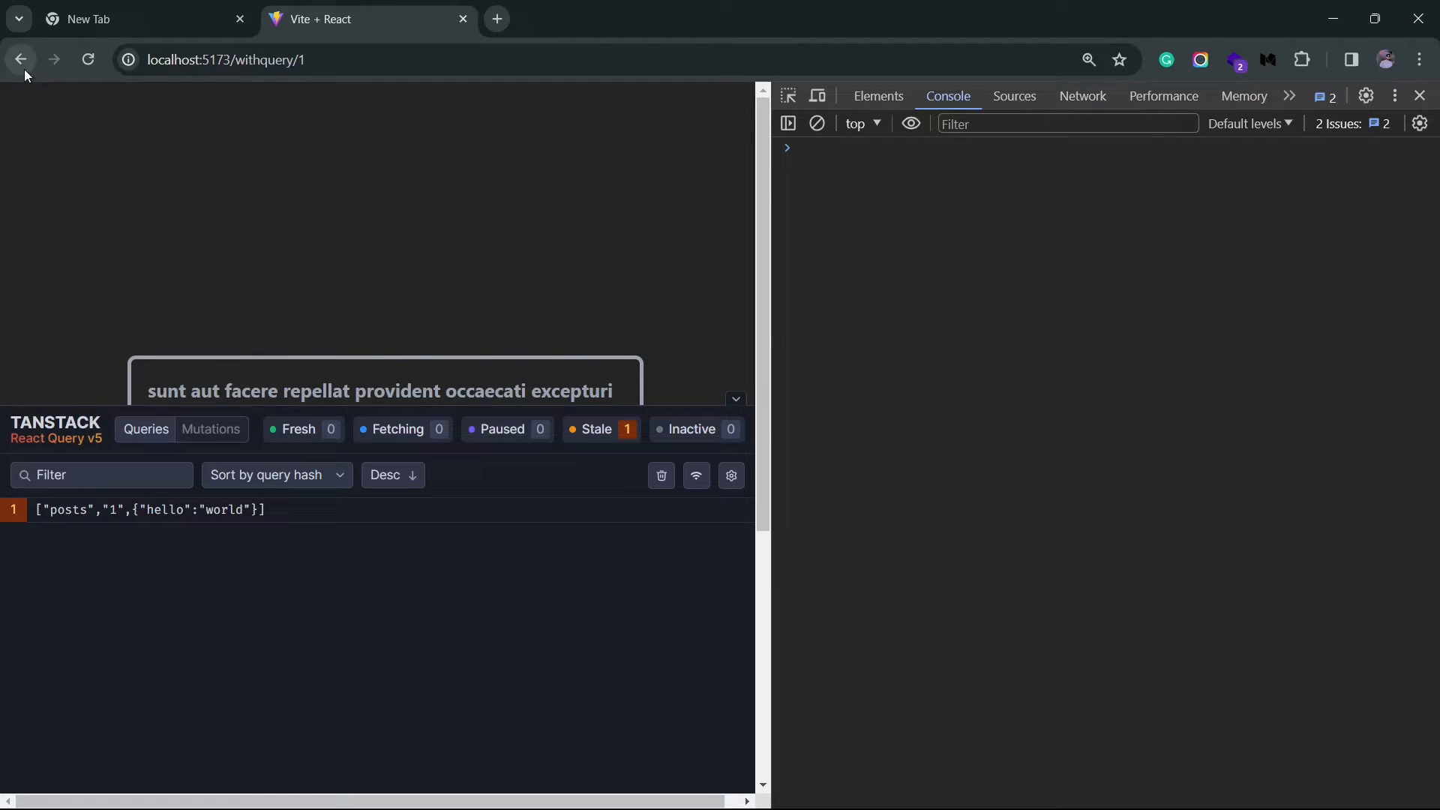
# Return from localhost:5173/withquery/1 to the posts list page.
pyautogui.click(19, 60)
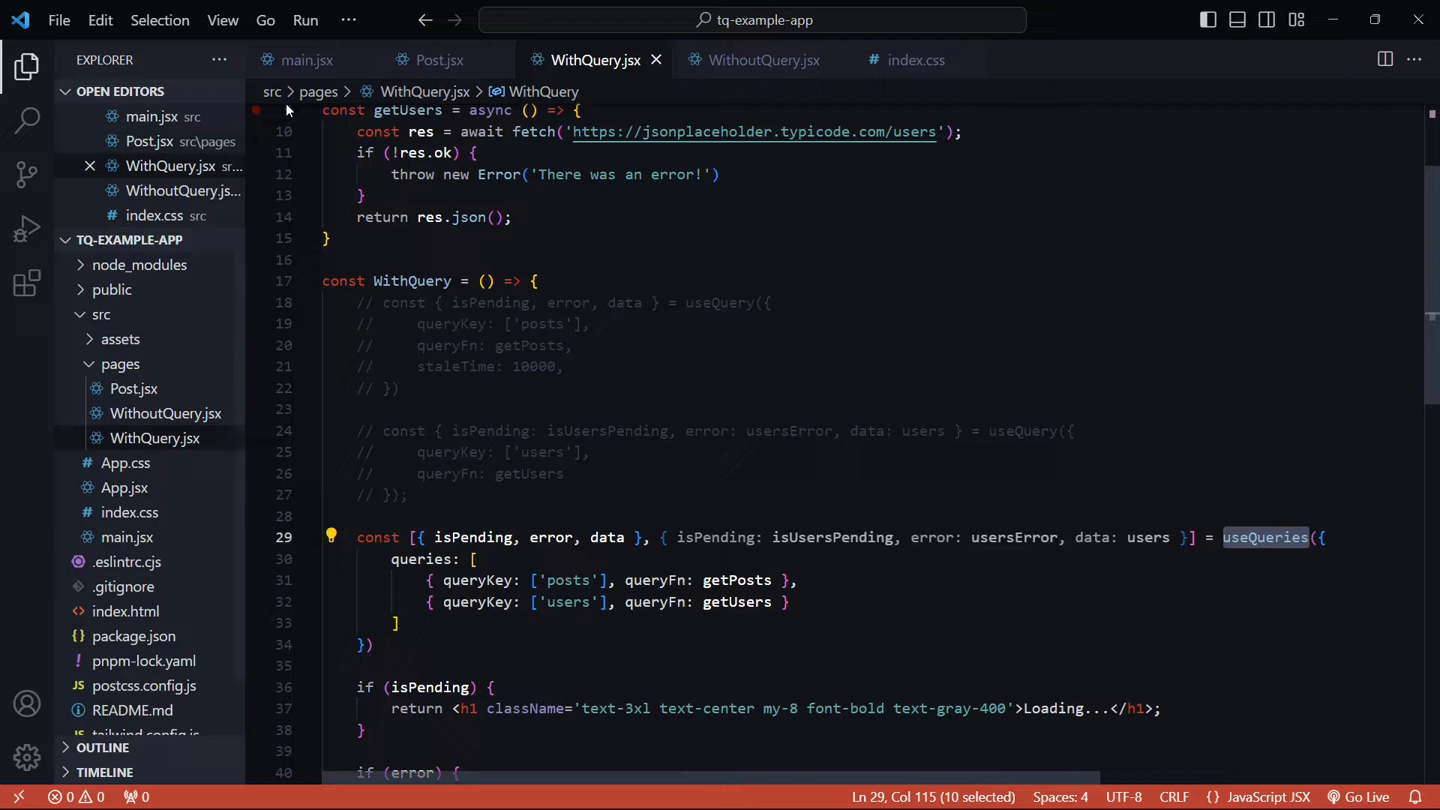
# Review Post.jsx's useQuery and inspect the type of the id read from useParams.
pyautogui.click(441, 60)
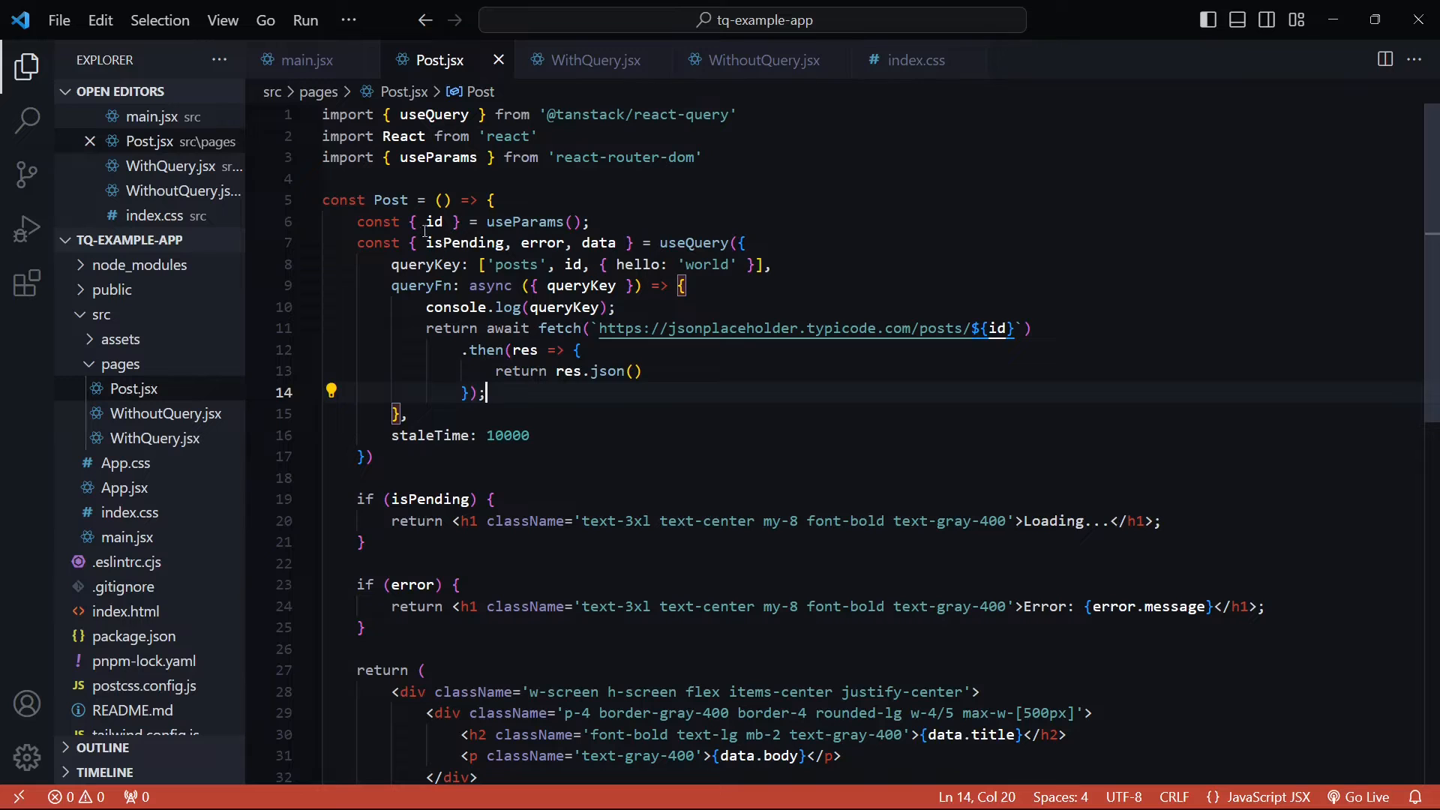
pyautogui.moveTo(432, 222)
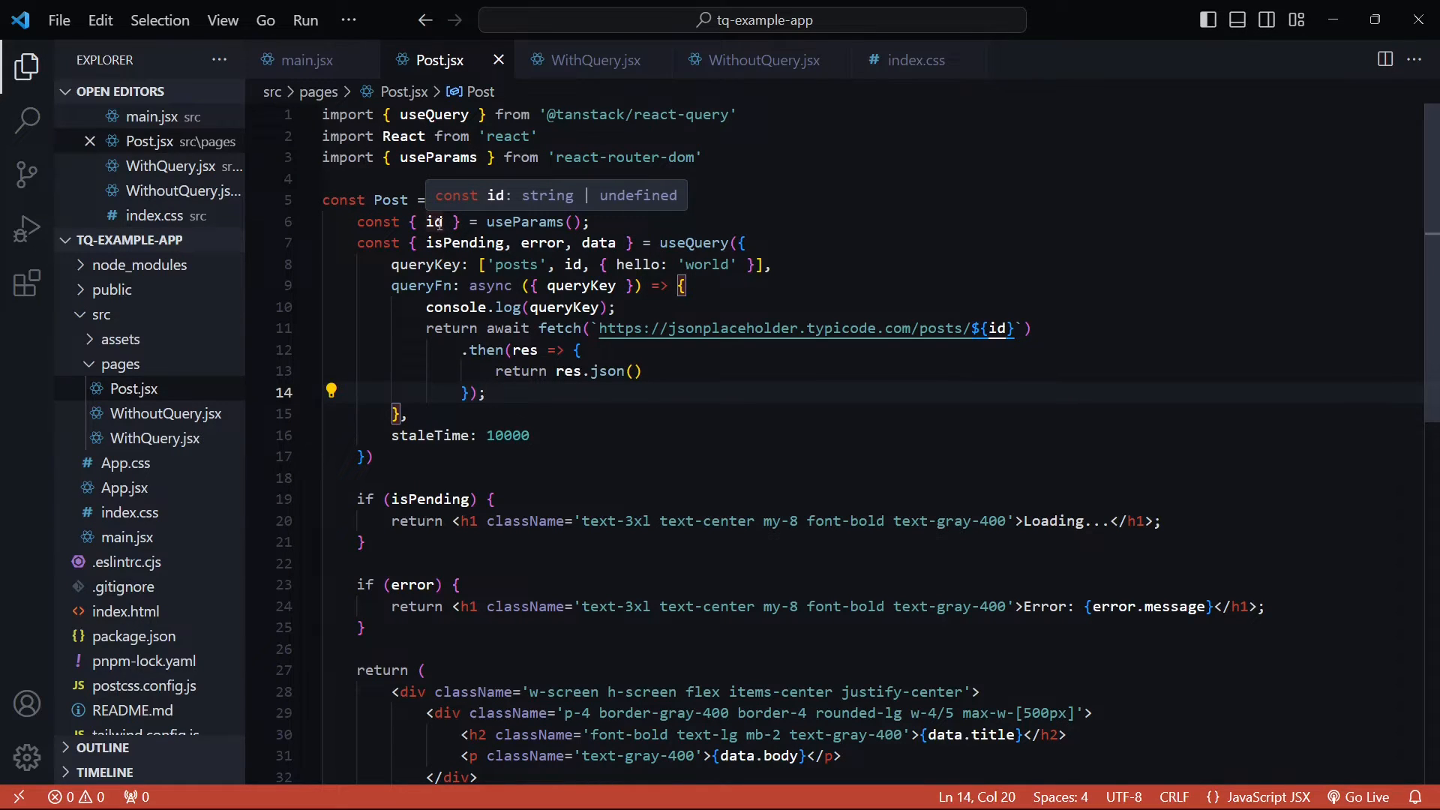
pyautogui.click(486, 393)
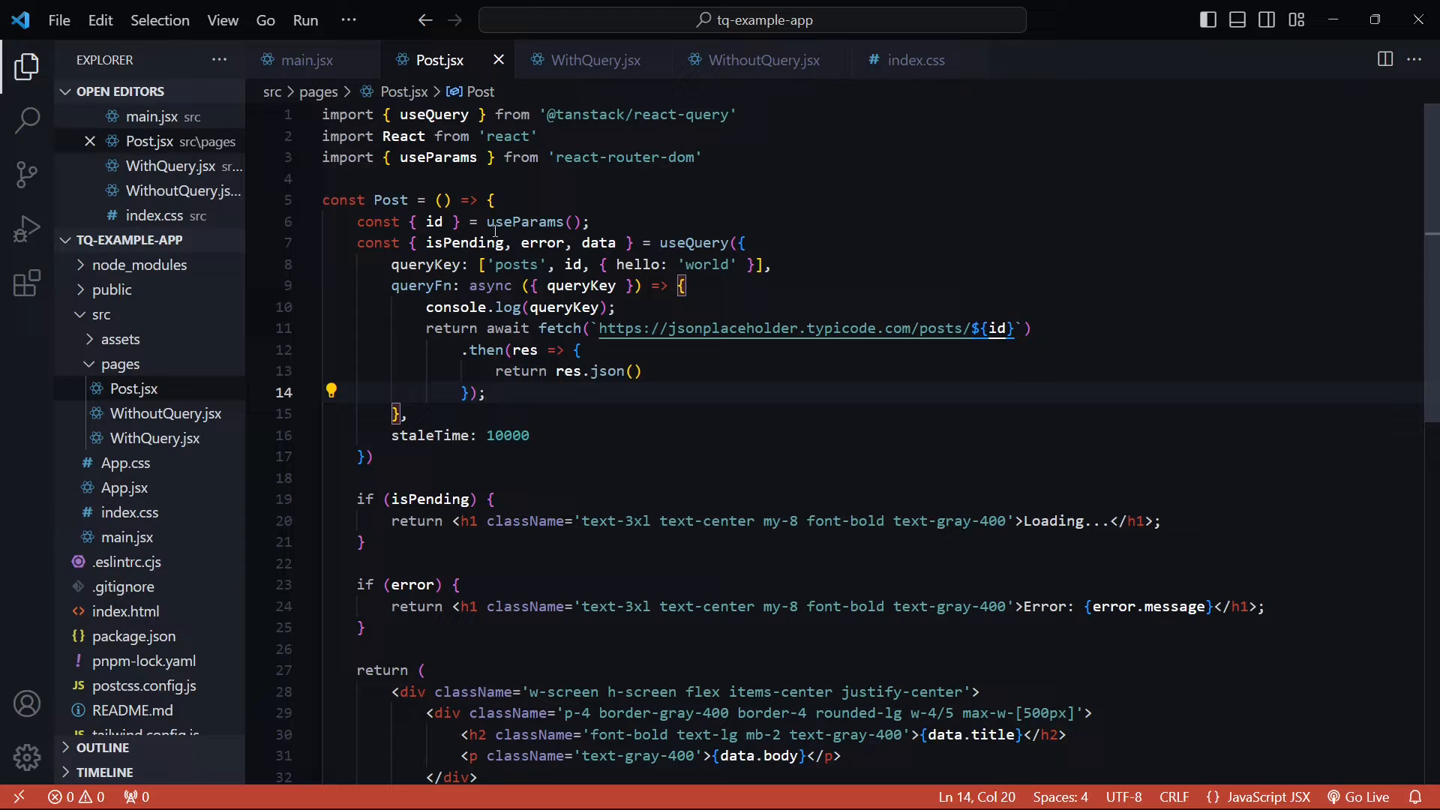
pyautogui.moveTo(470, 243)
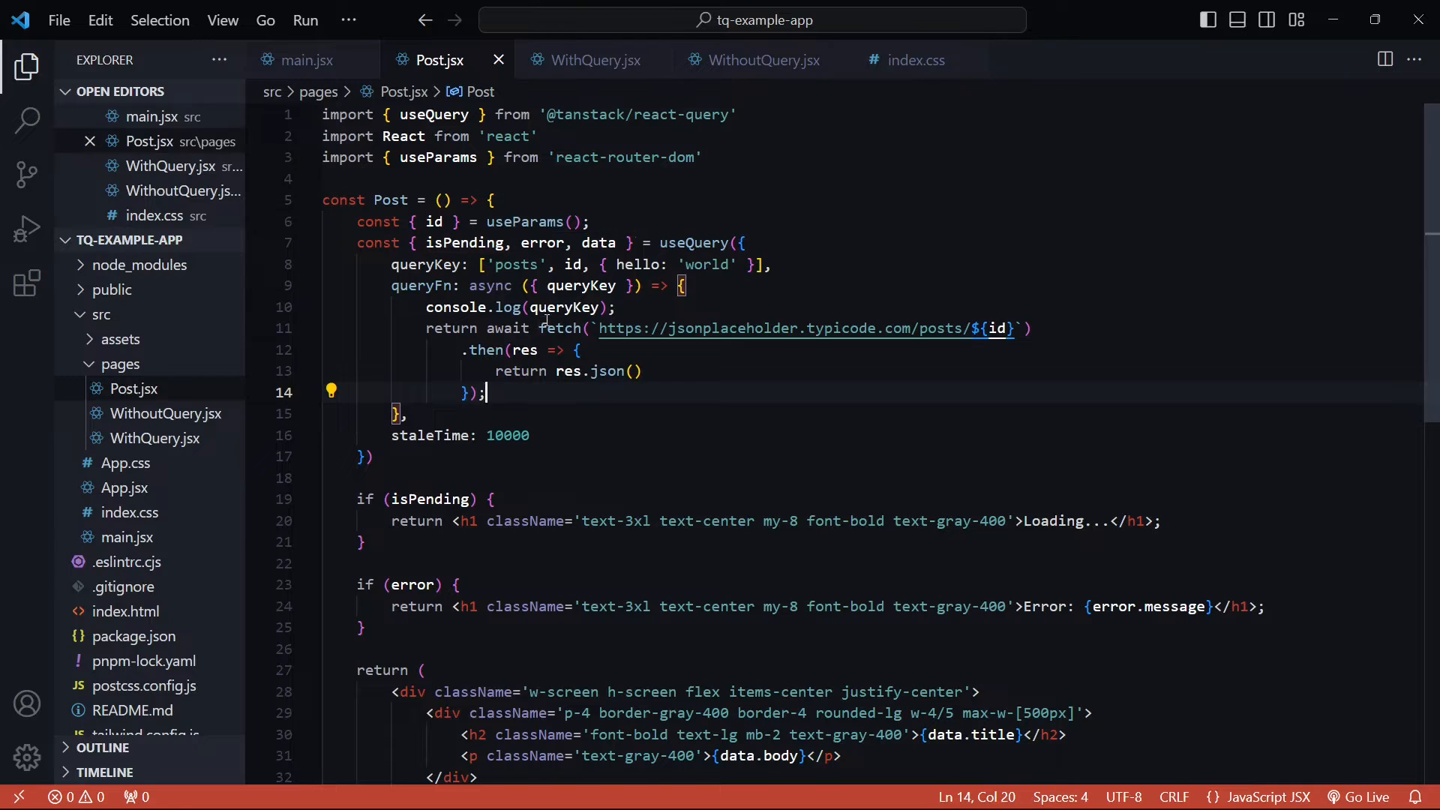
pyautogui.moveTo(558, 329)
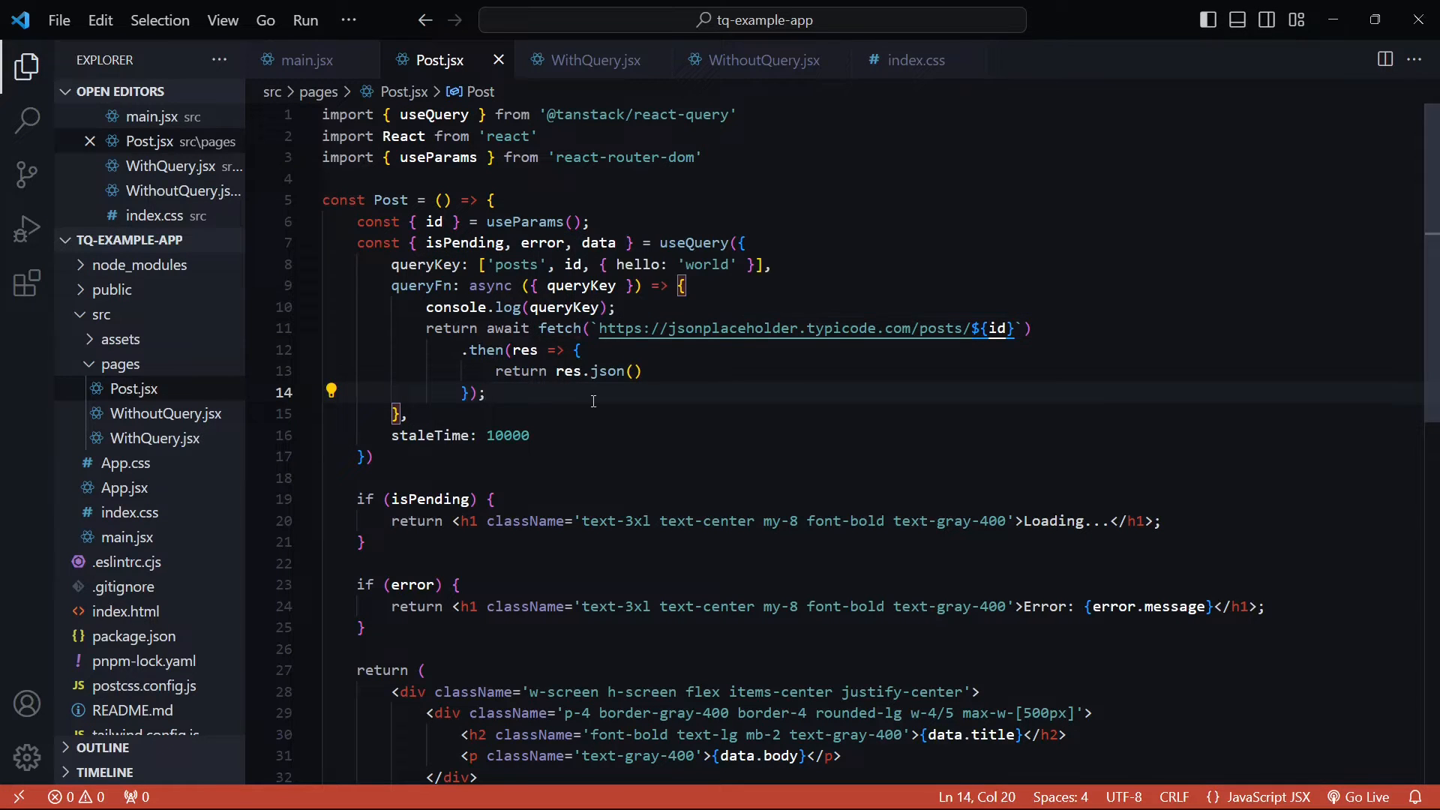
pyautogui.moveTo(655, 183)
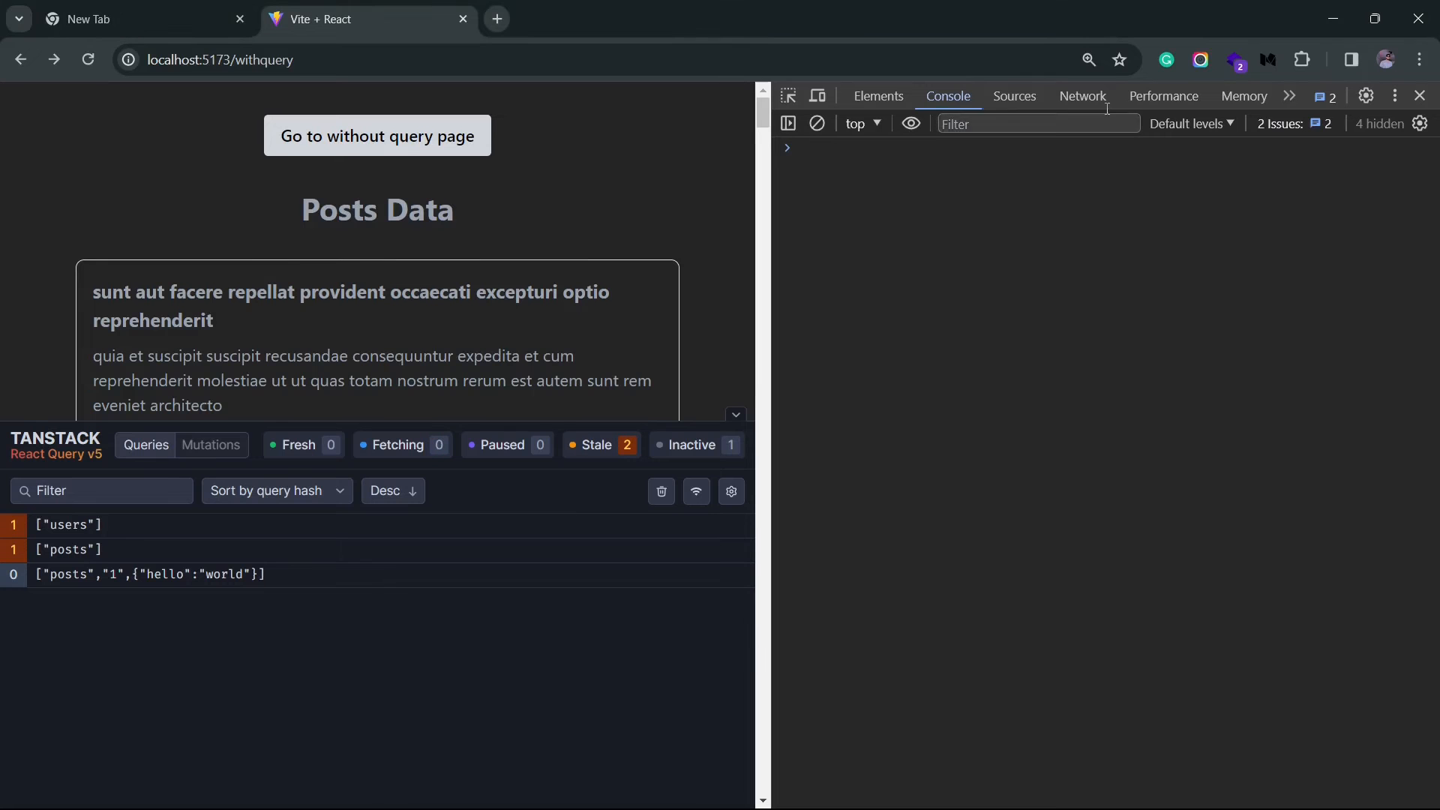
# Set DevTools Network throttling to Fast 3G and load the first post's page.
pyautogui.click(1081, 96)
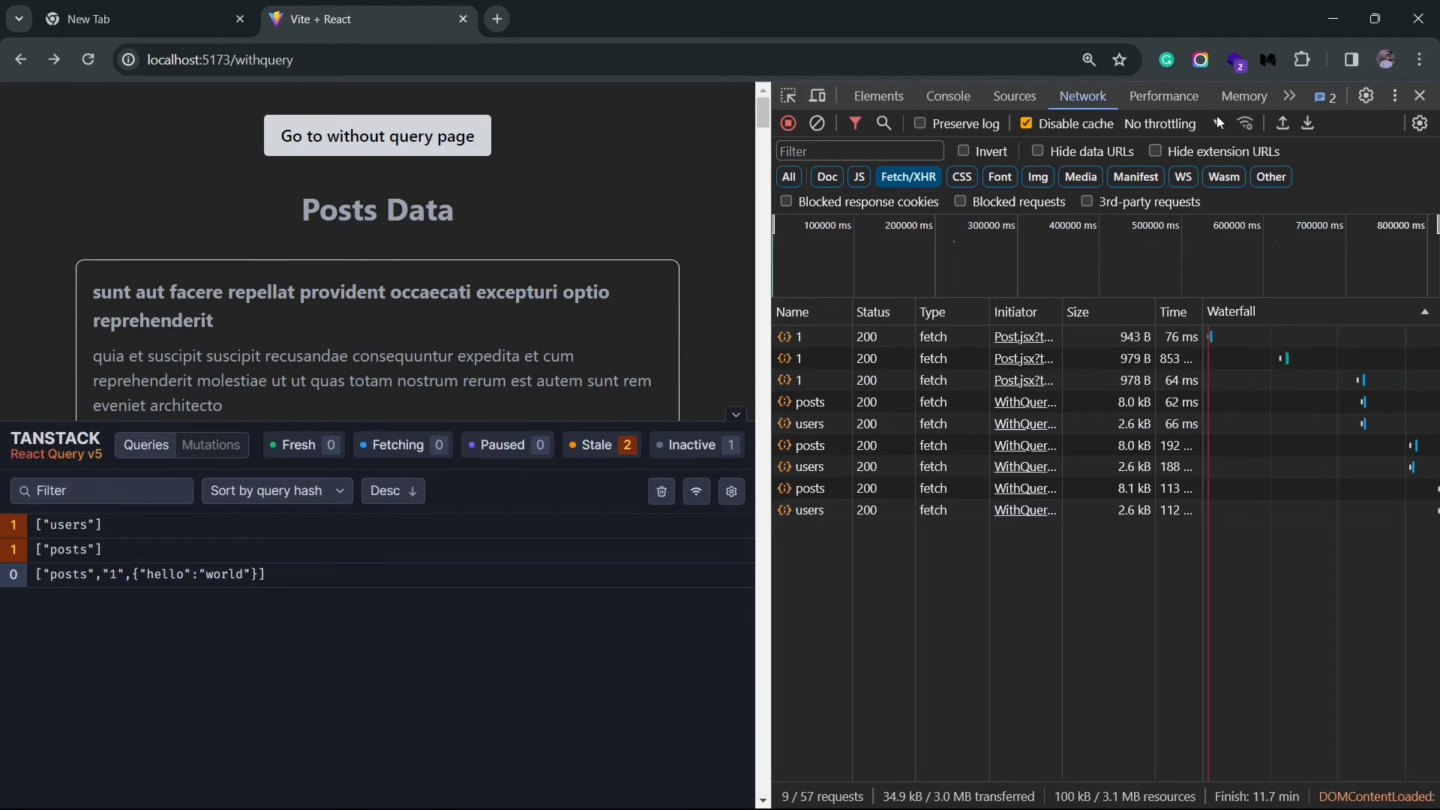
pyautogui.click(1167, 123)
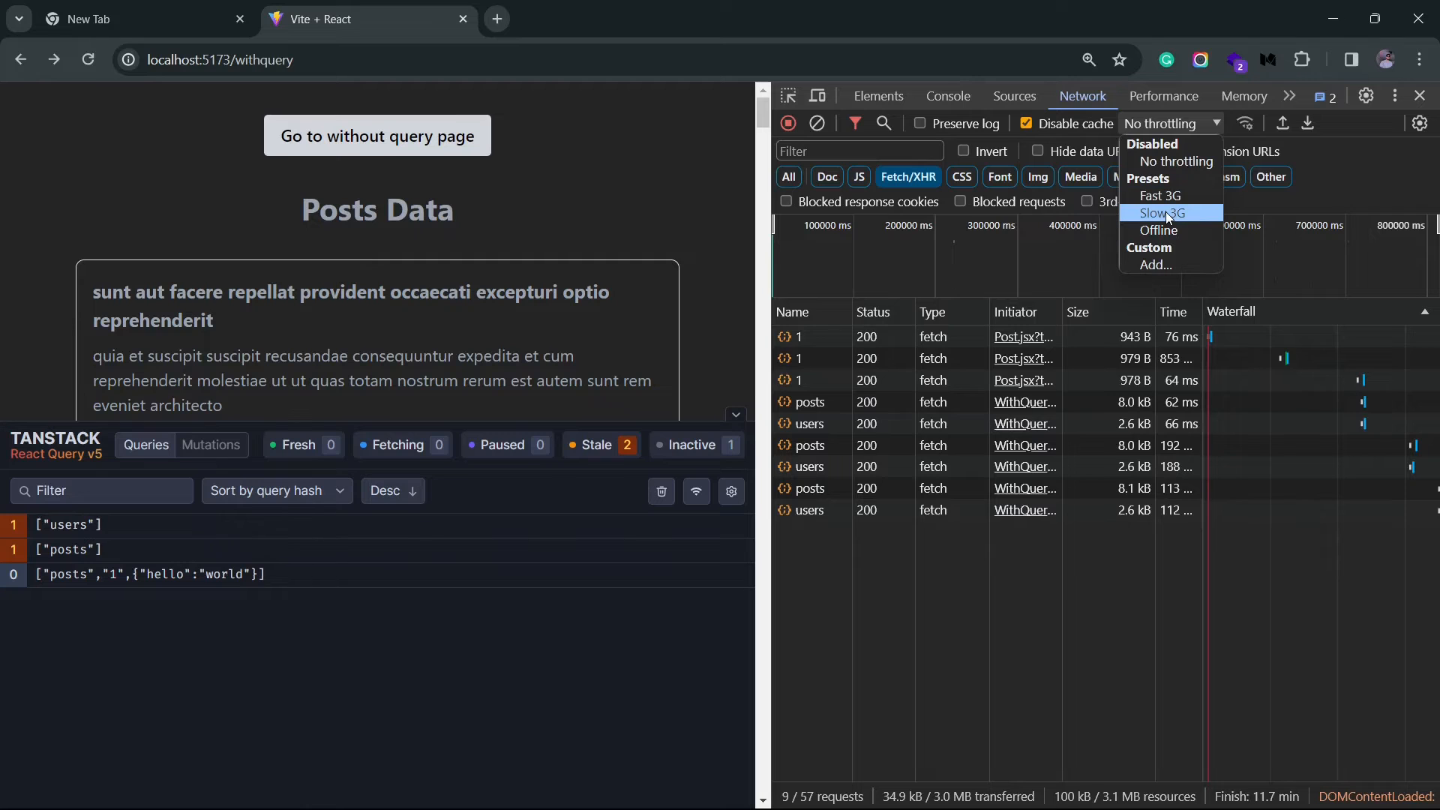
pyautogui.click(1161, 195)
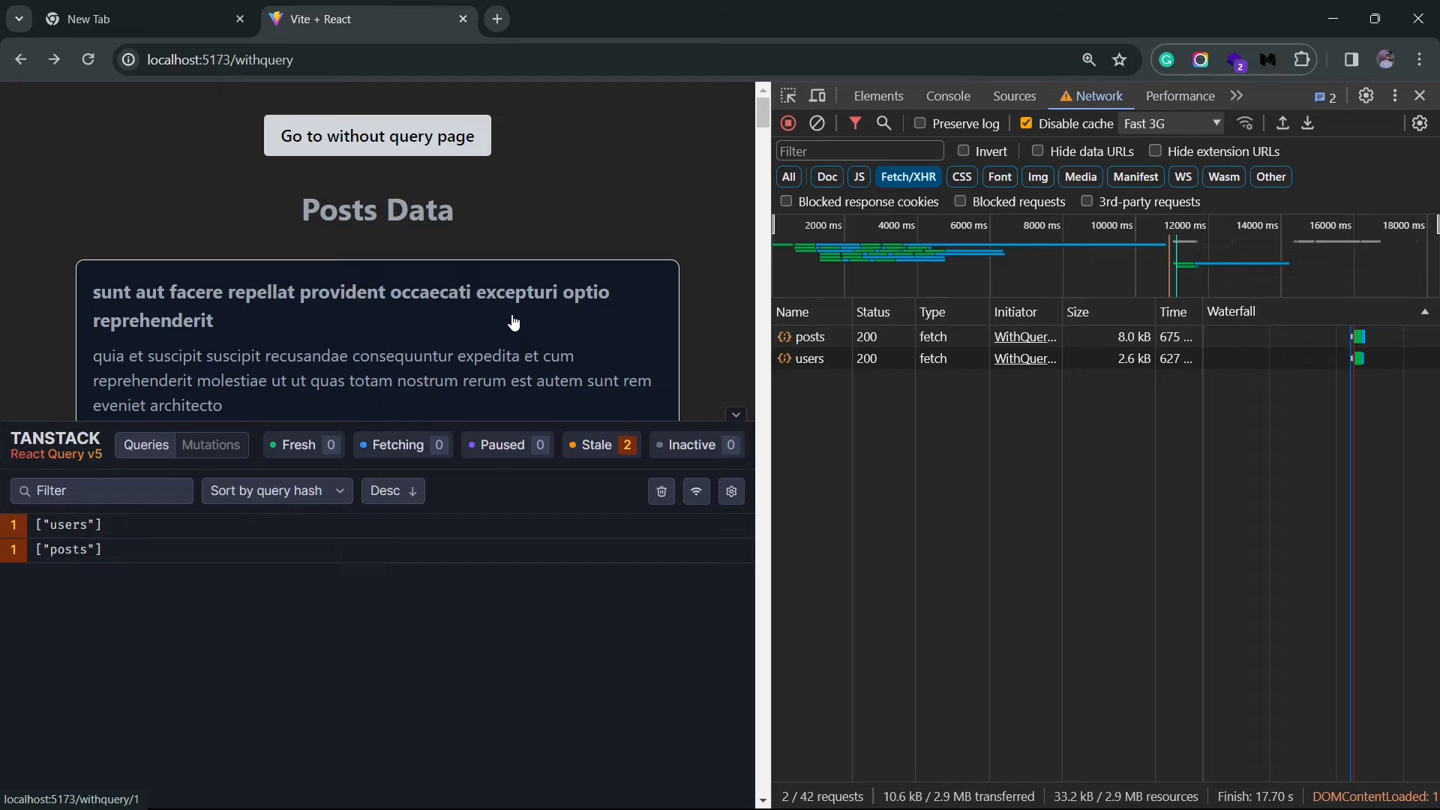
pyautogui.moveTo(519, 324)
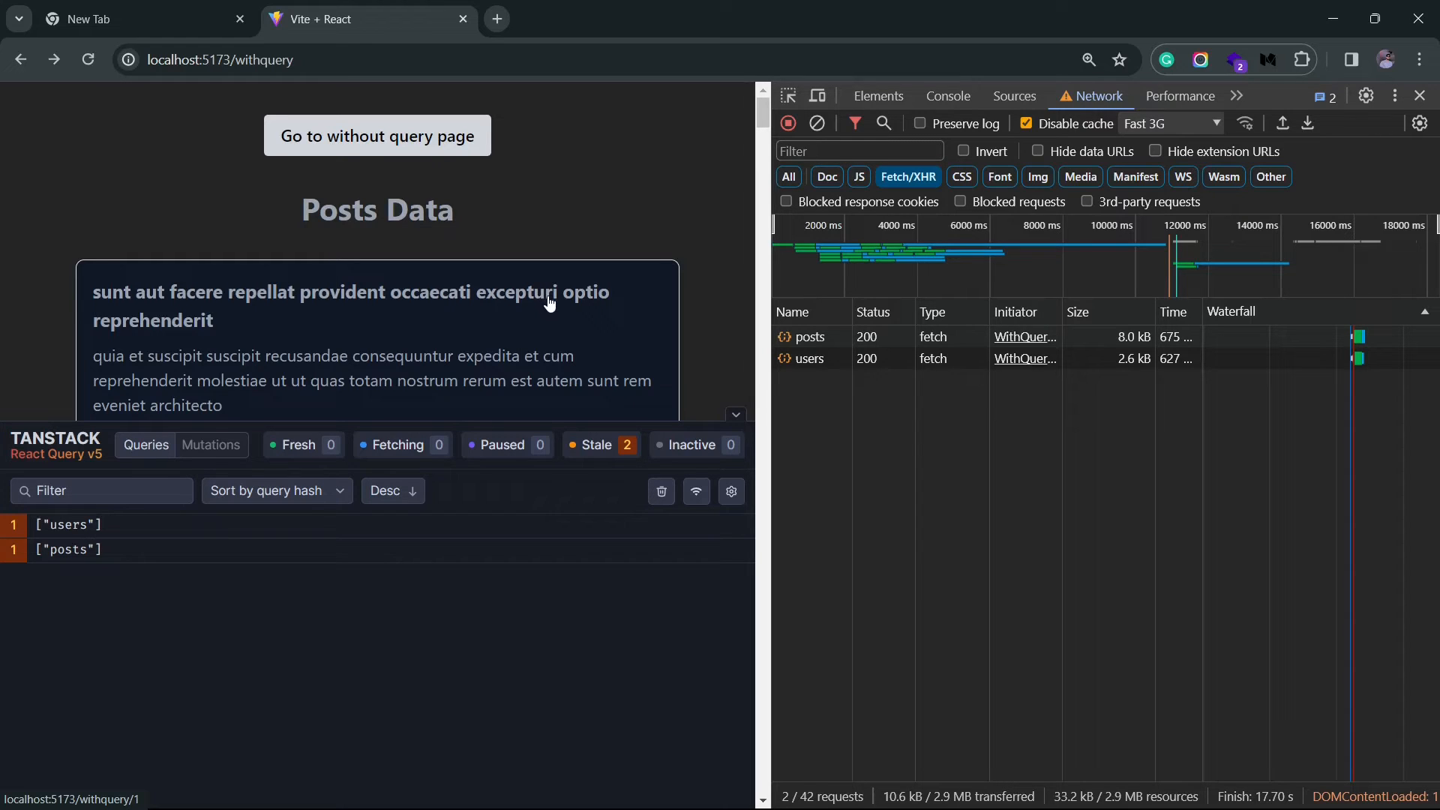
pyautogui.moveTo(501, 329)
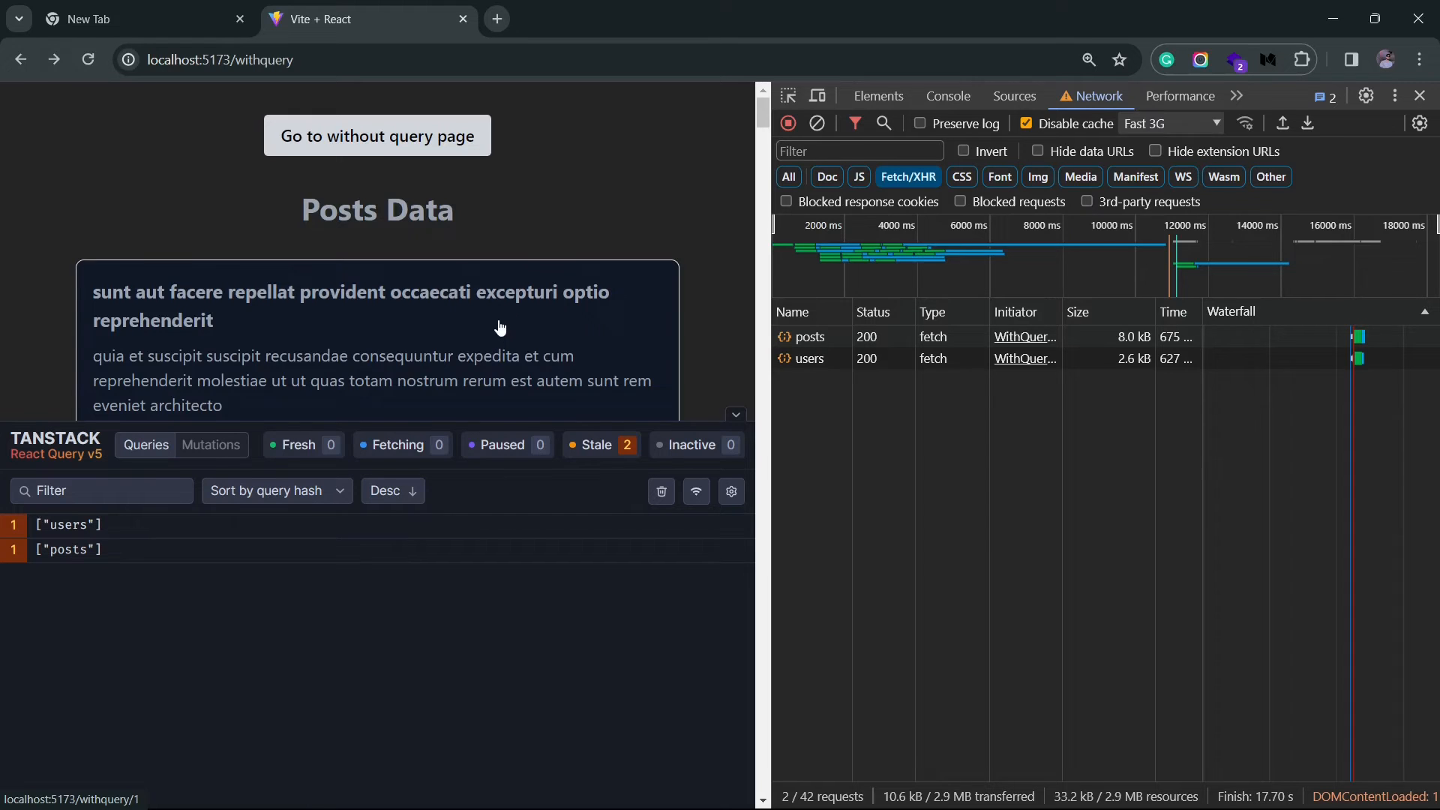
pyautogui.click(351, 306)
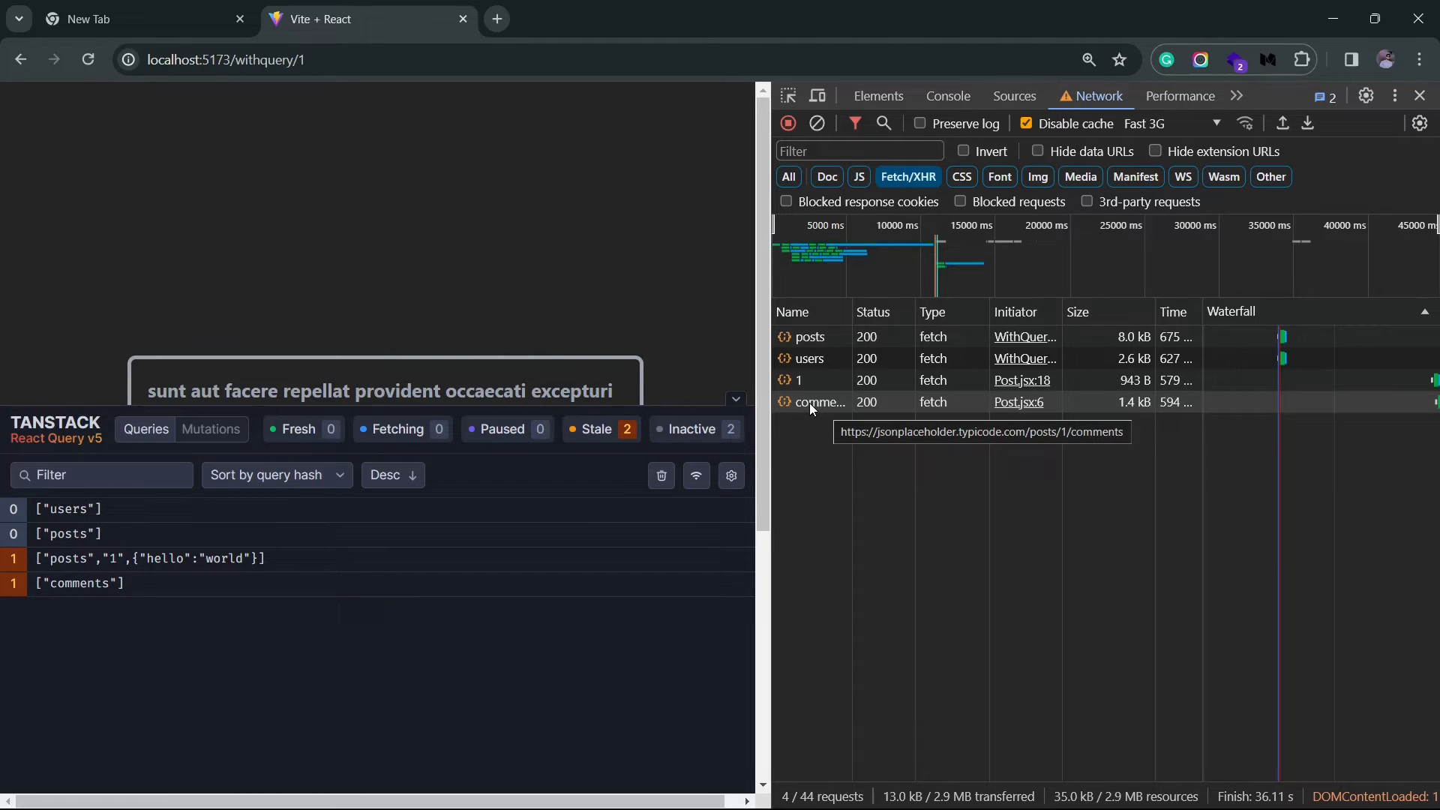
# Set throttling to Slow 3G, visit post 2 and back, then clear the network log.
pyautogui.click(1167, 123)
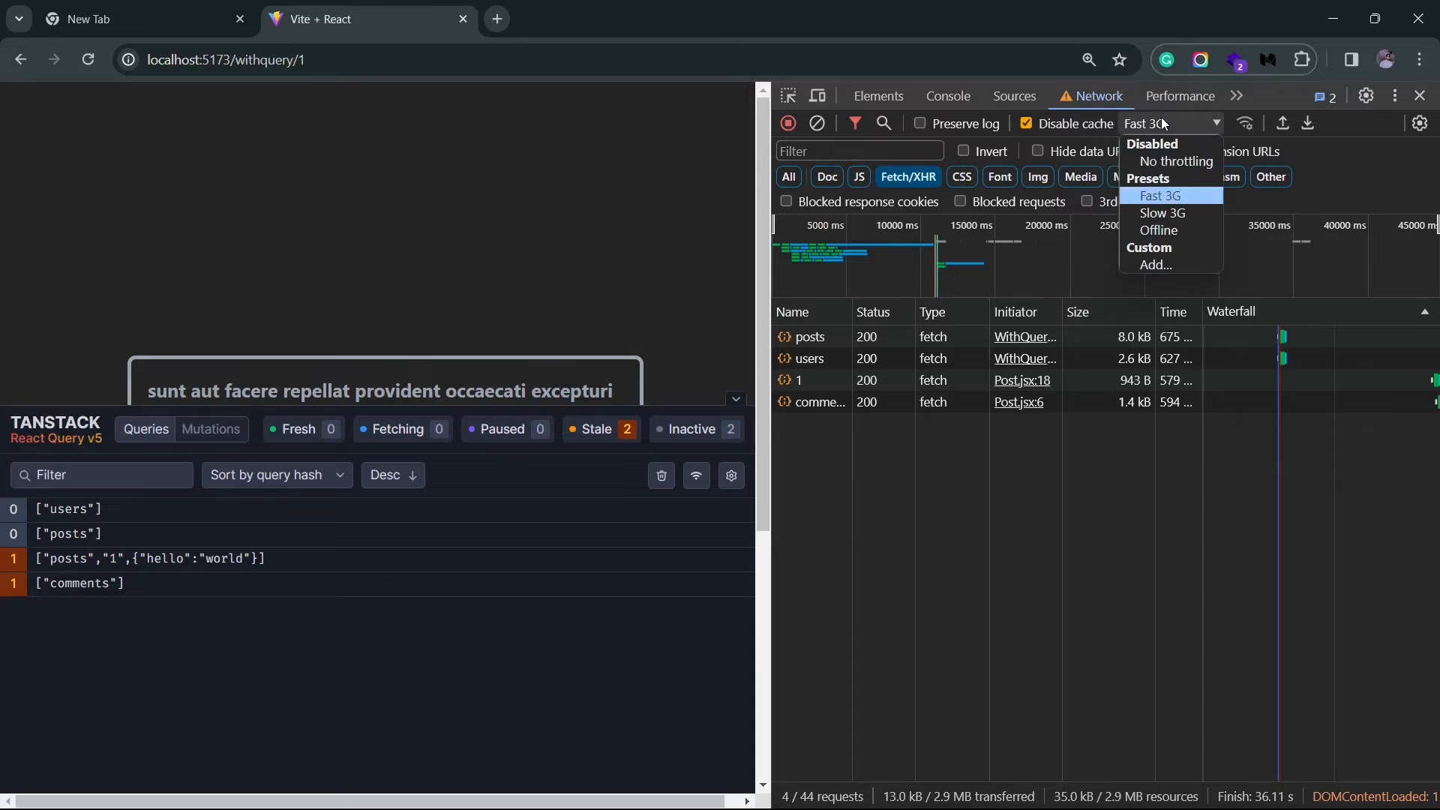
pyautogui.click(1163, 211)
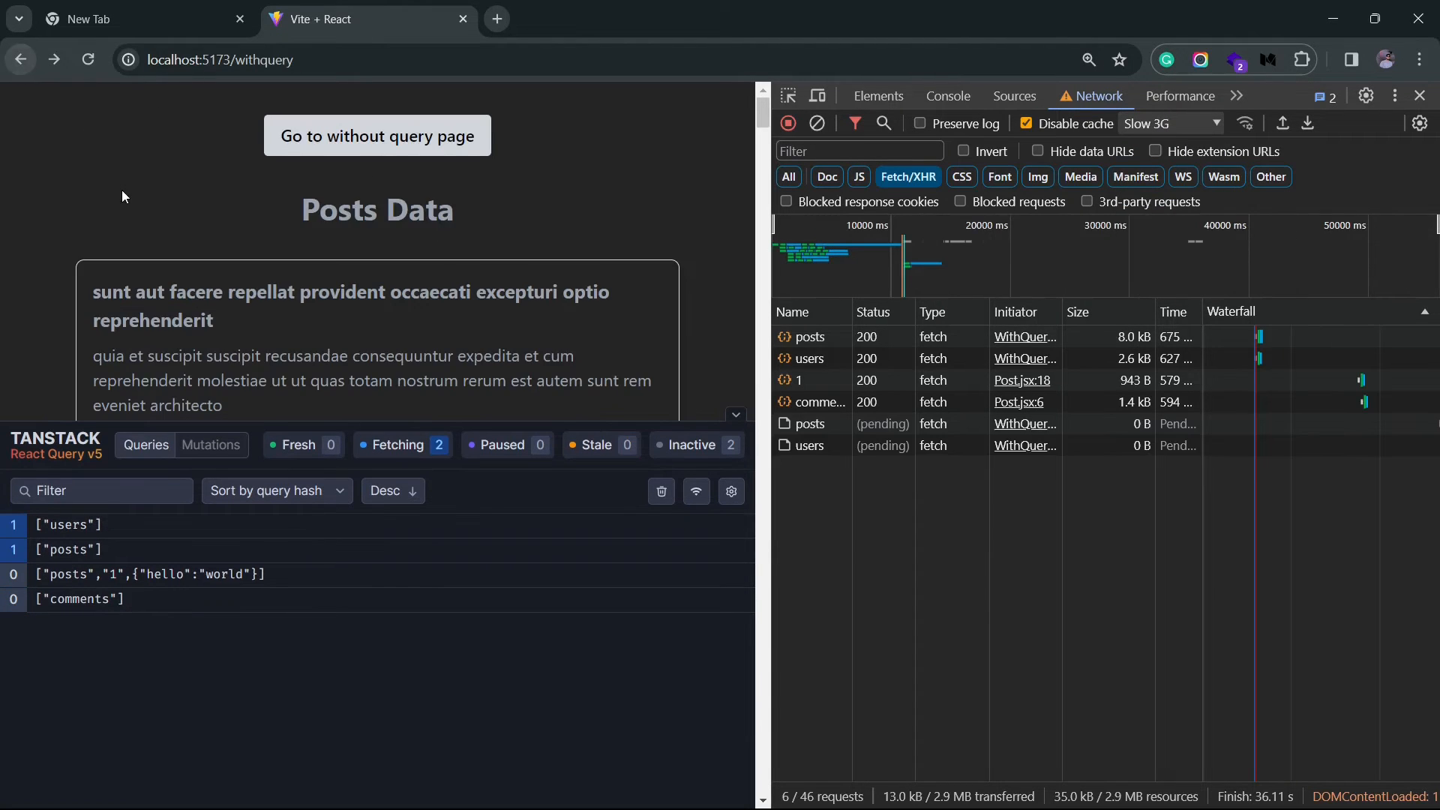
pyautogui.scroll(-3)
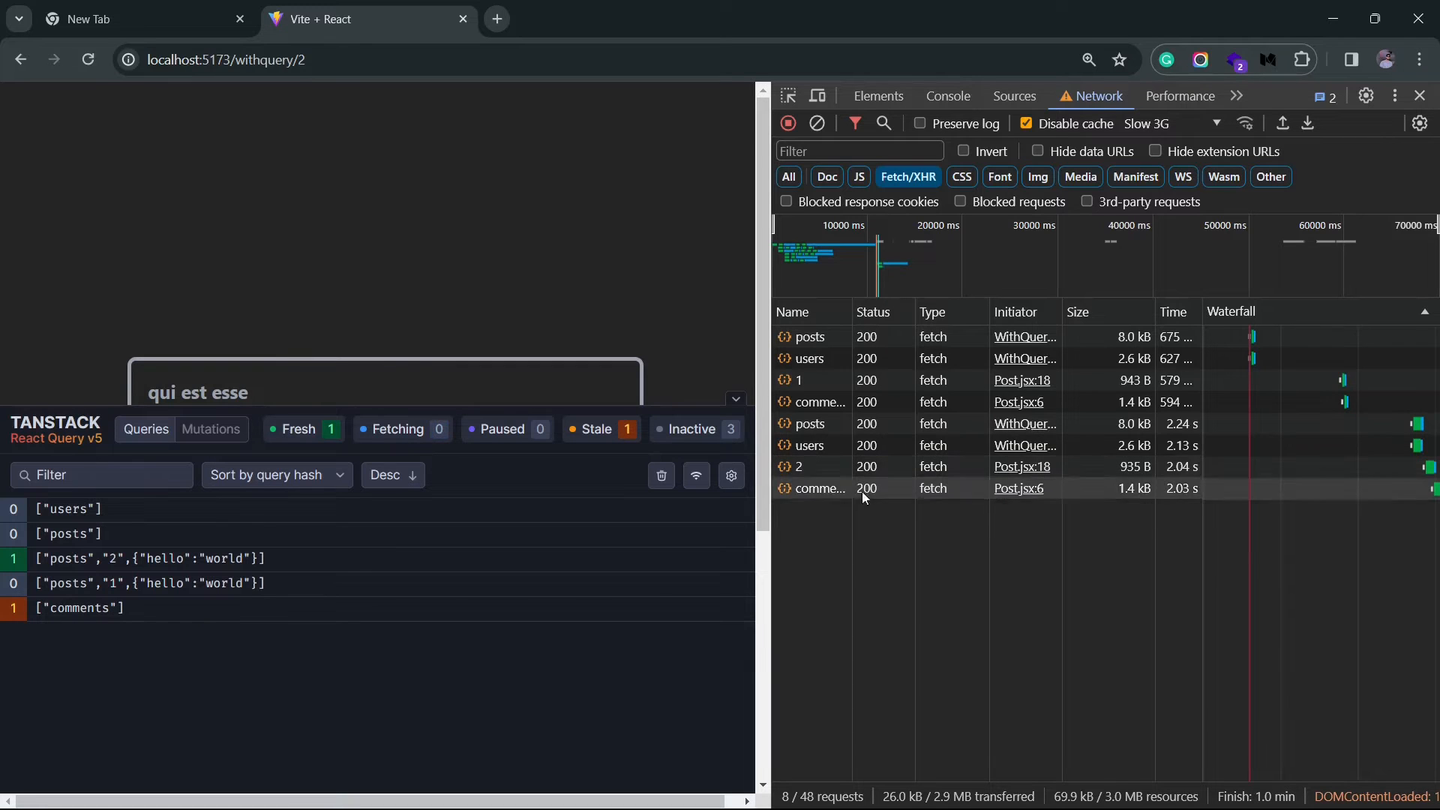
pyautogui.moveTo(813, 488)
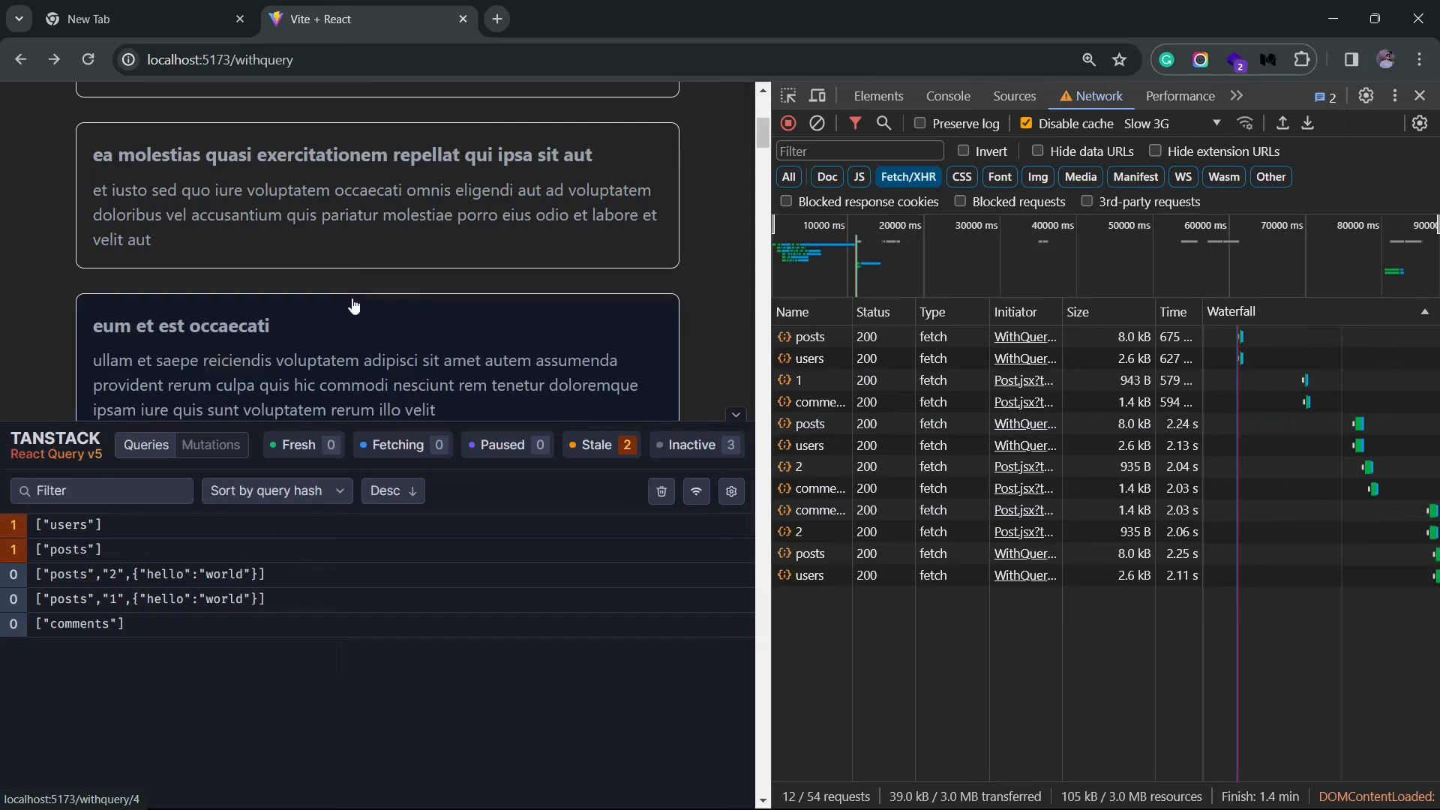
pyautogui.click(816, 123)
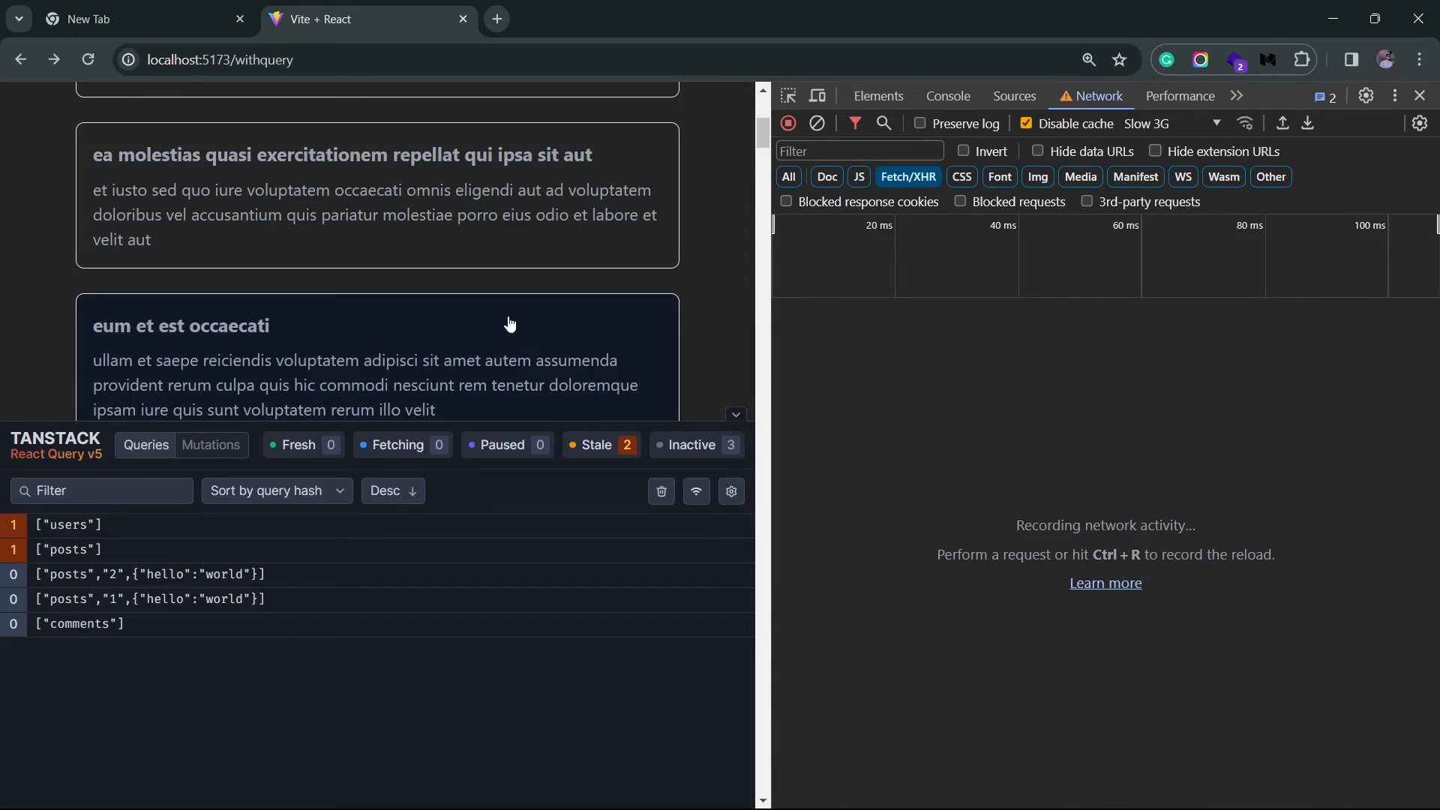